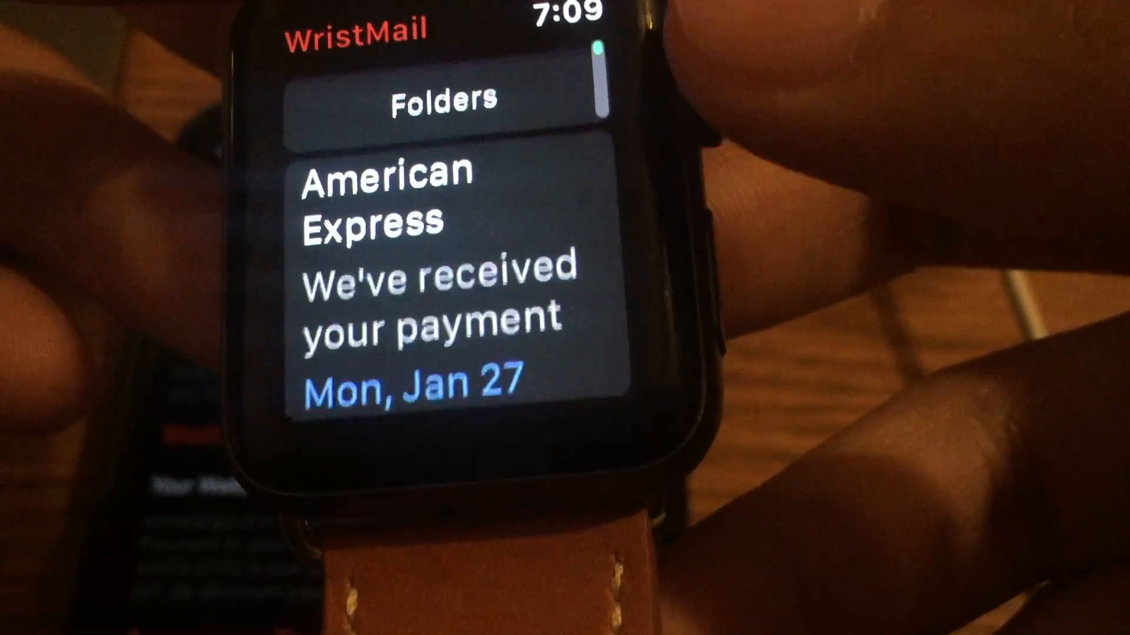
Scroll up and down through the current mail view with the Digital Crown
scroll(down, 3)
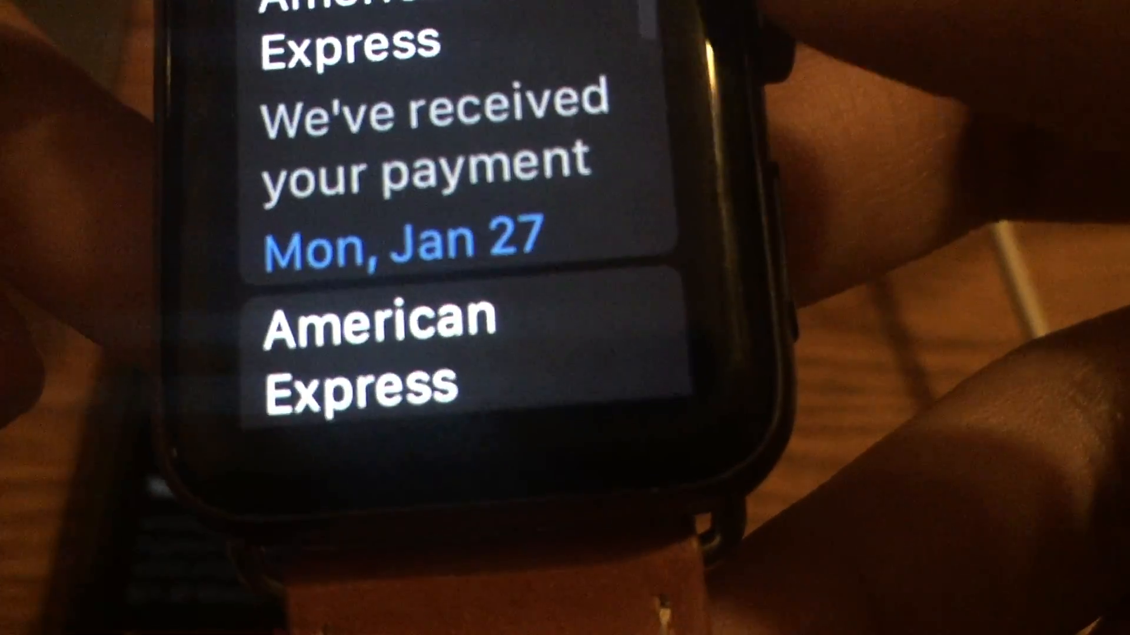
scroll(down, 3)
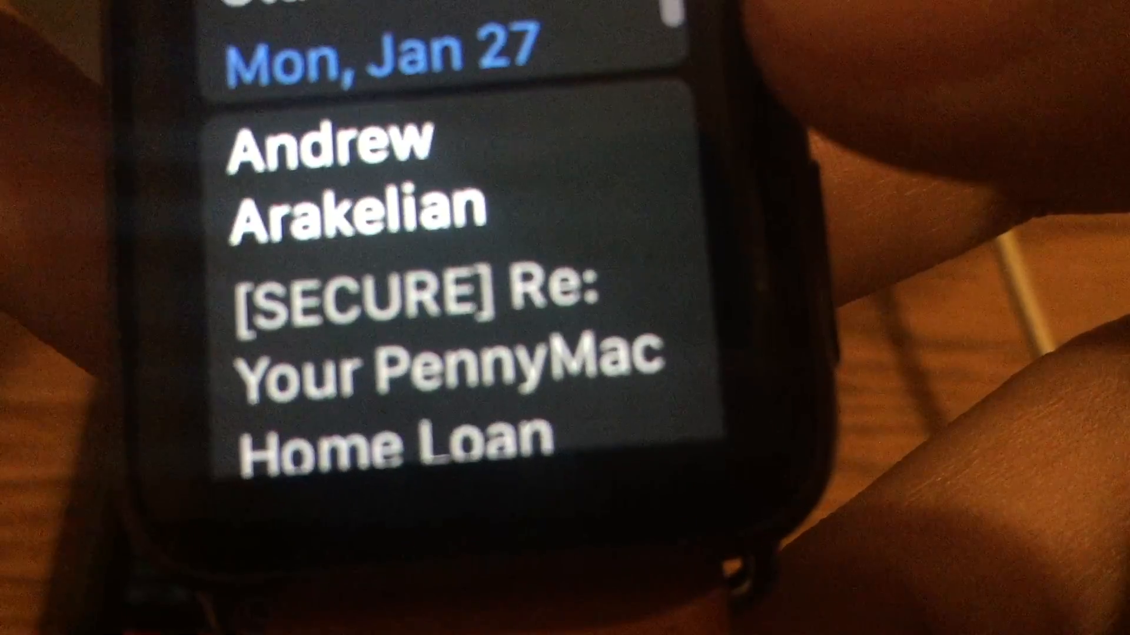
scroll(up, 3)
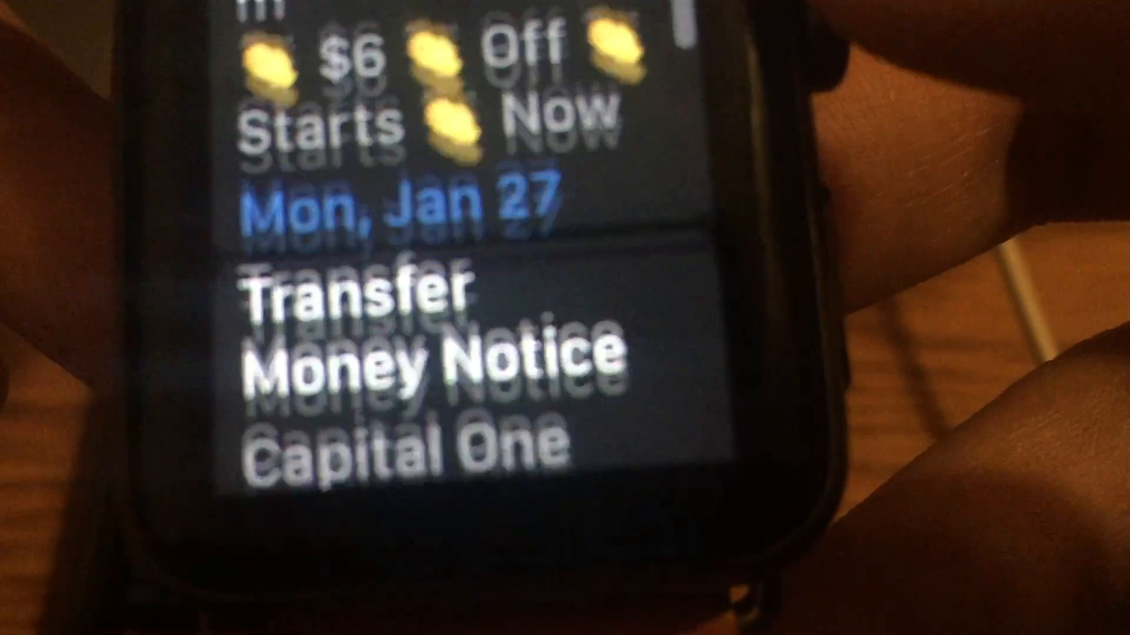
scroll(down, 3)
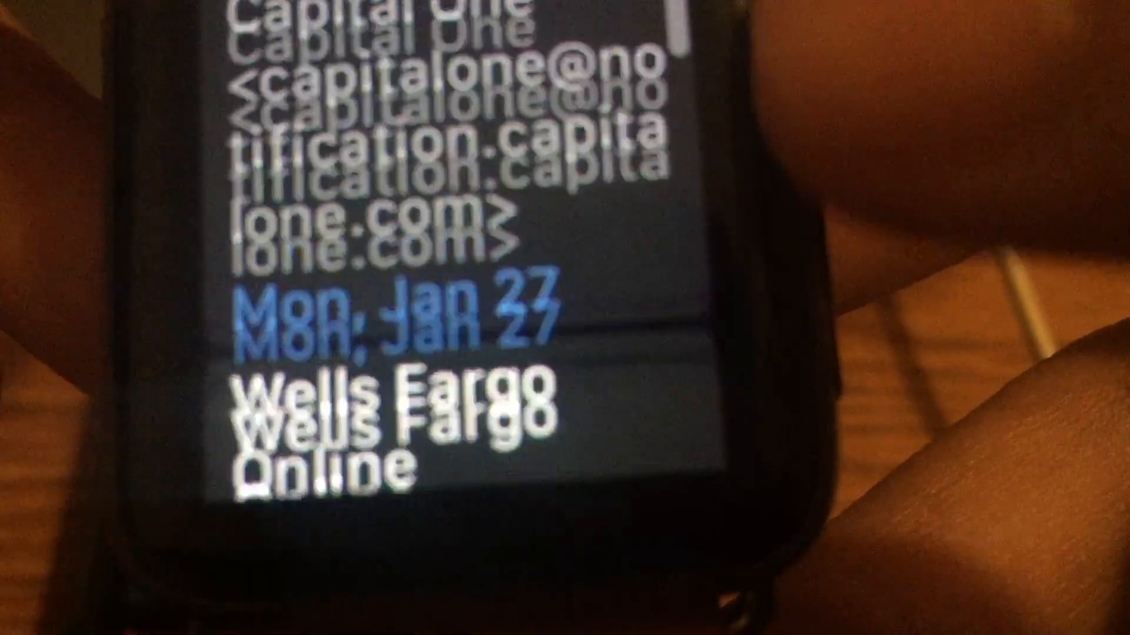
scroll(down, 3)
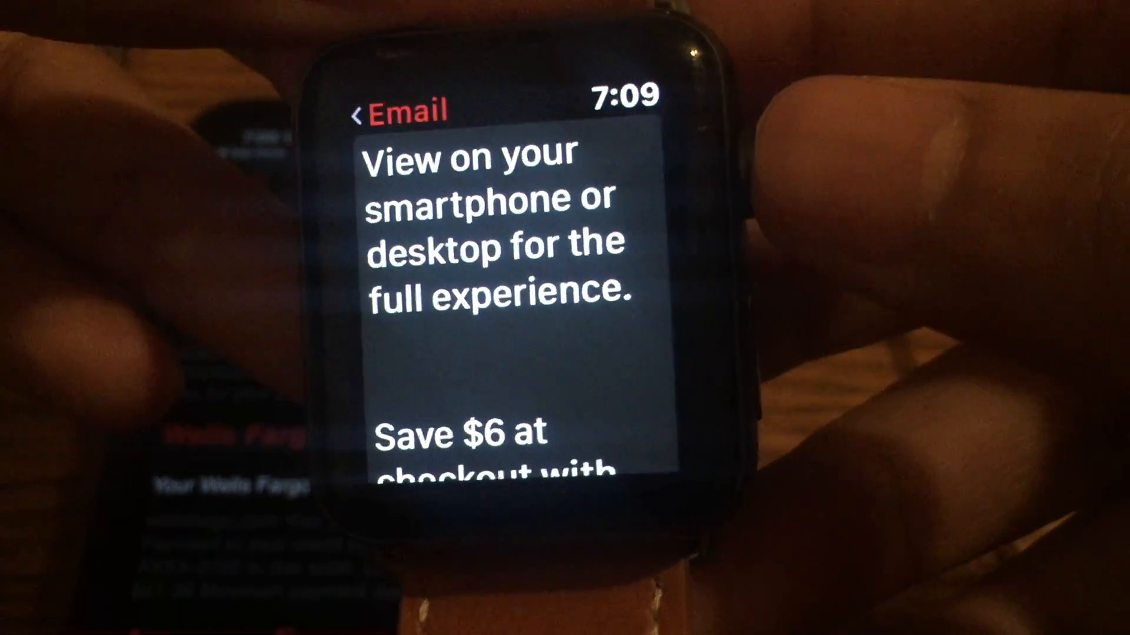
scroll(down, 3)
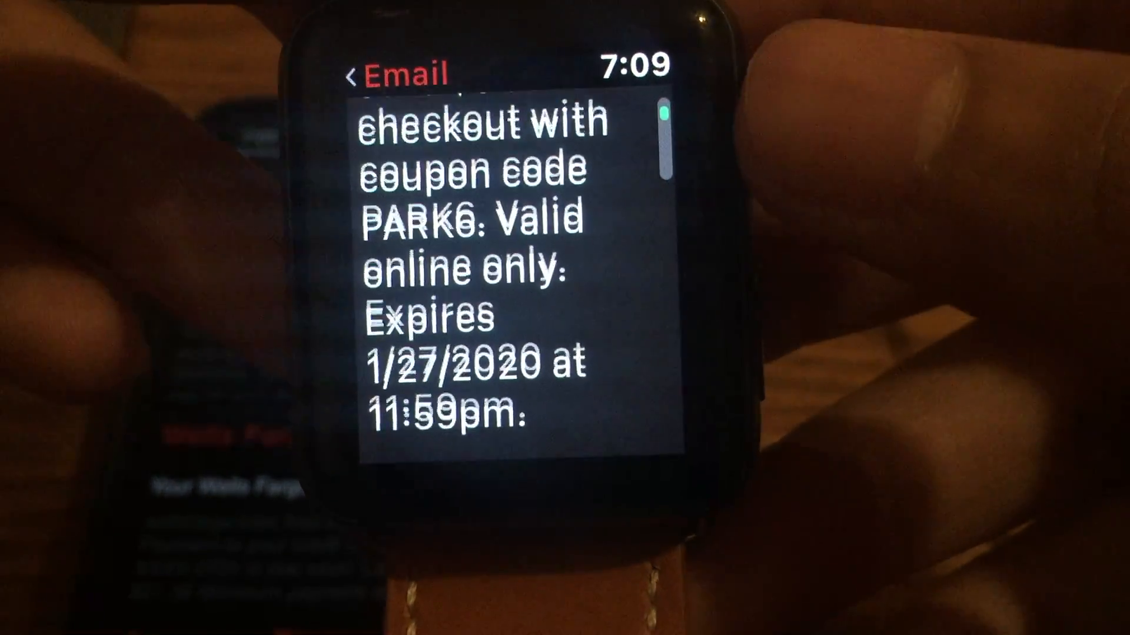
scroll(down, 3)
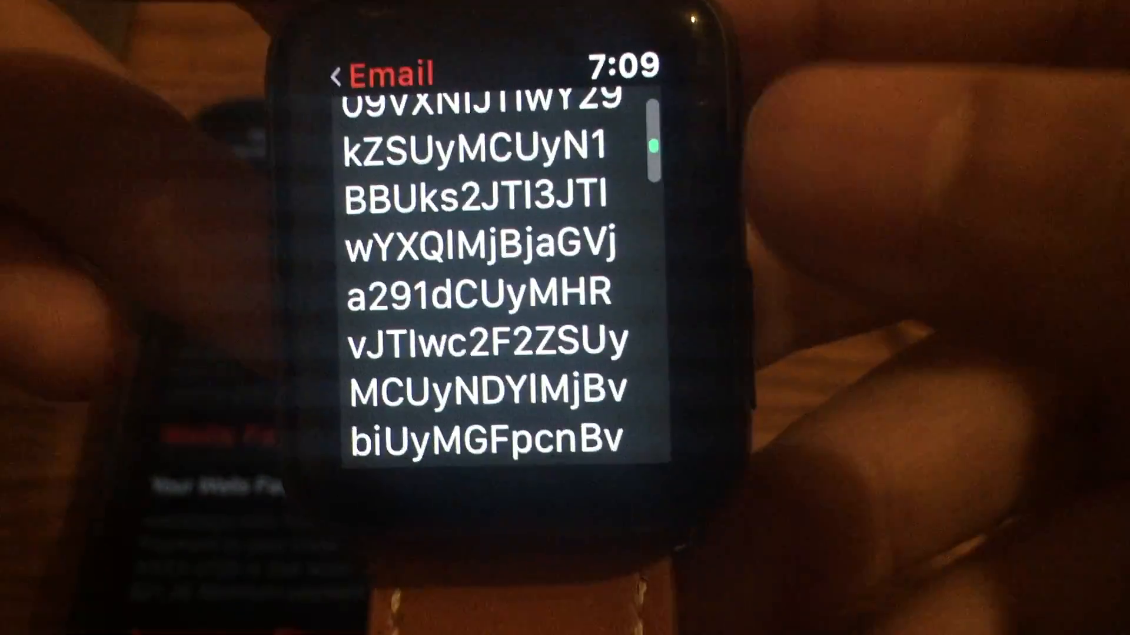
scroll(down, 3)
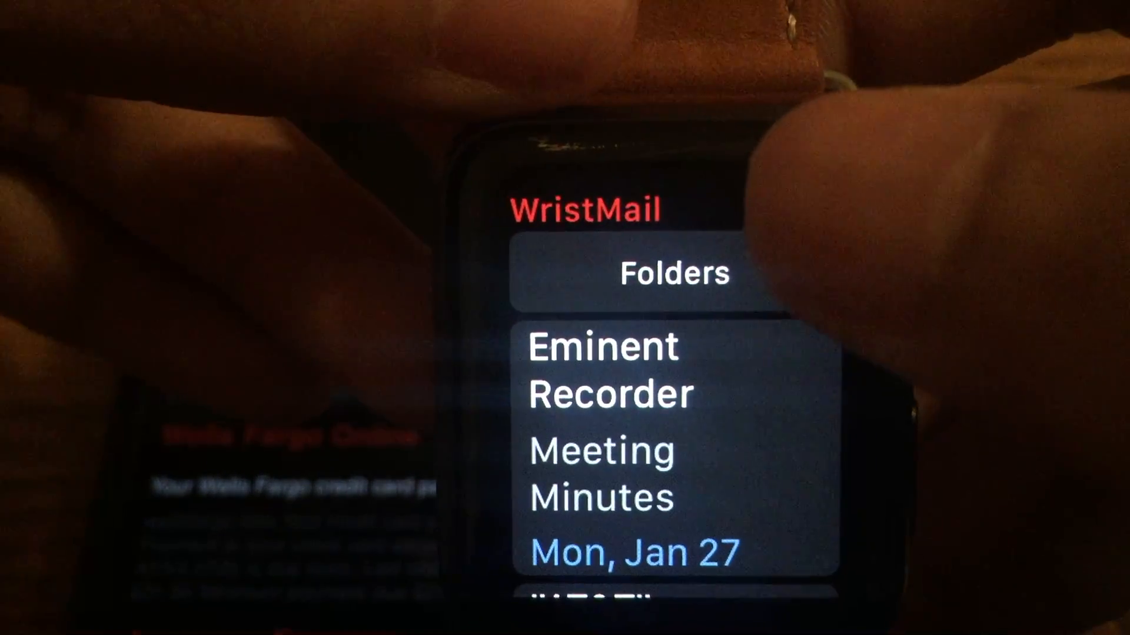
Bring up the Folders list from the top of the inbox and scroll through it
click(672, 273)
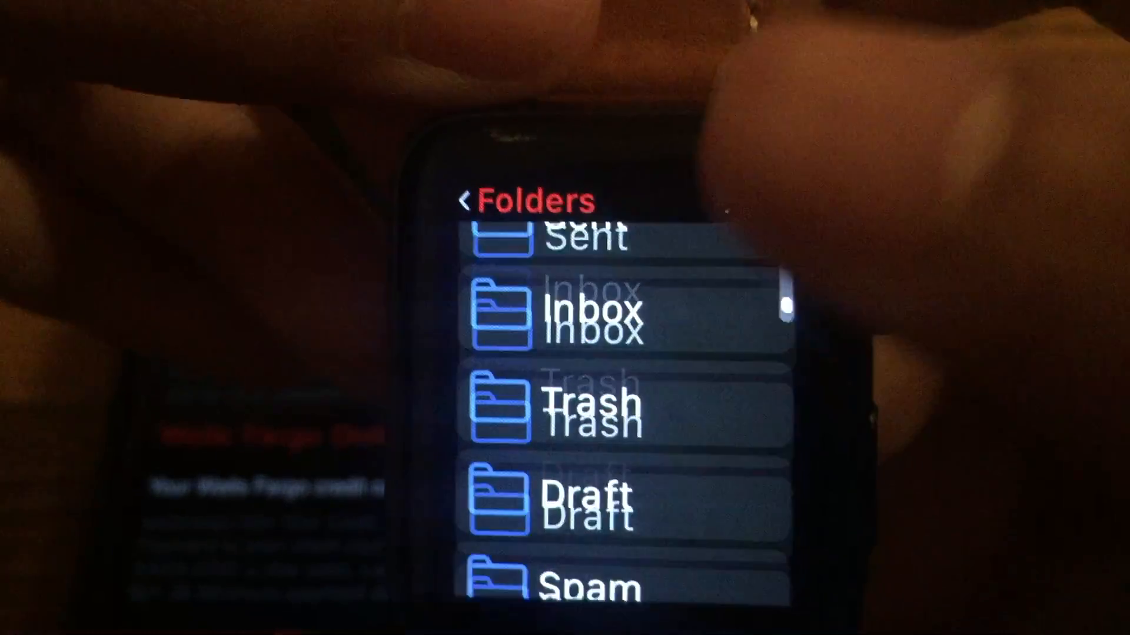
scroll(down, 3)
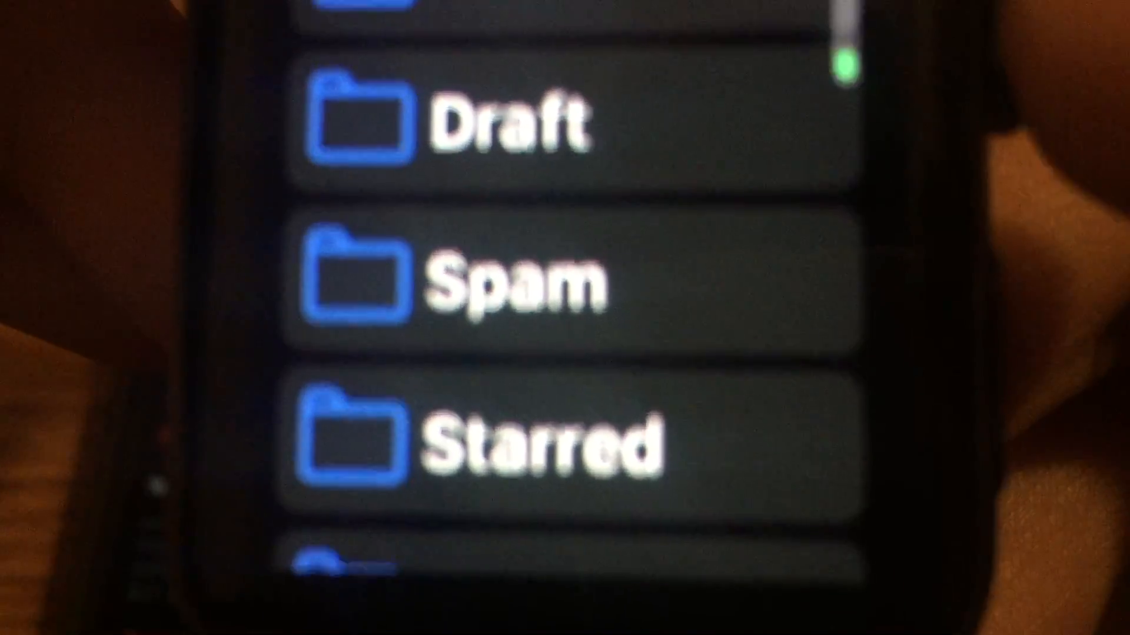
scroll(up, 3)
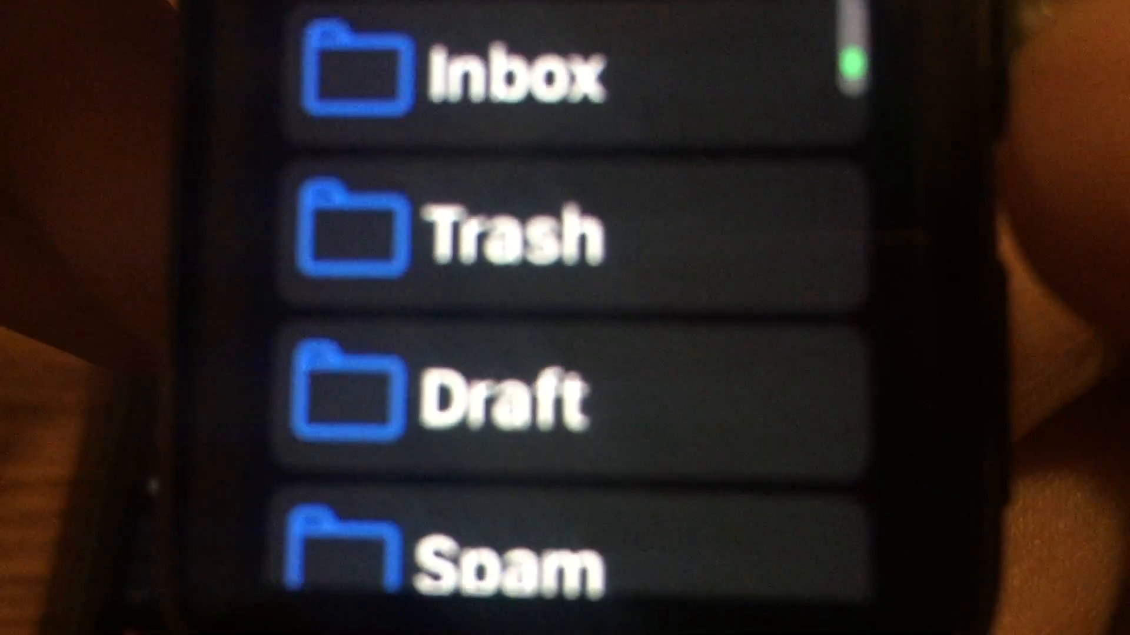
scroll(down, 3)
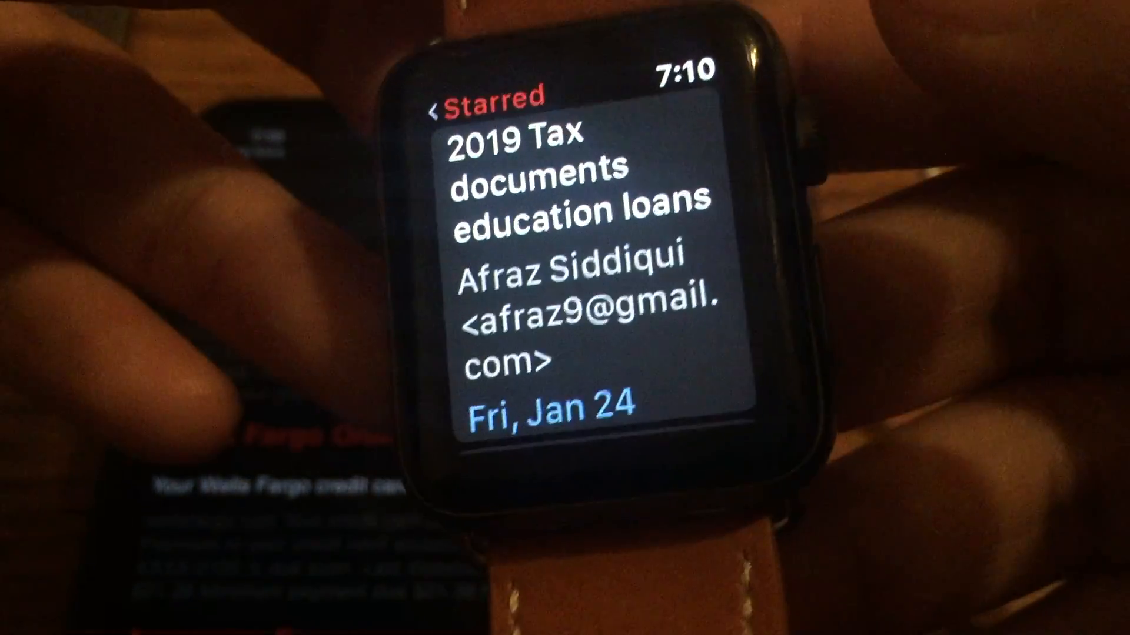
Scroll the Starred folder's emails to reveal the second tax email
scroll(down, 3)
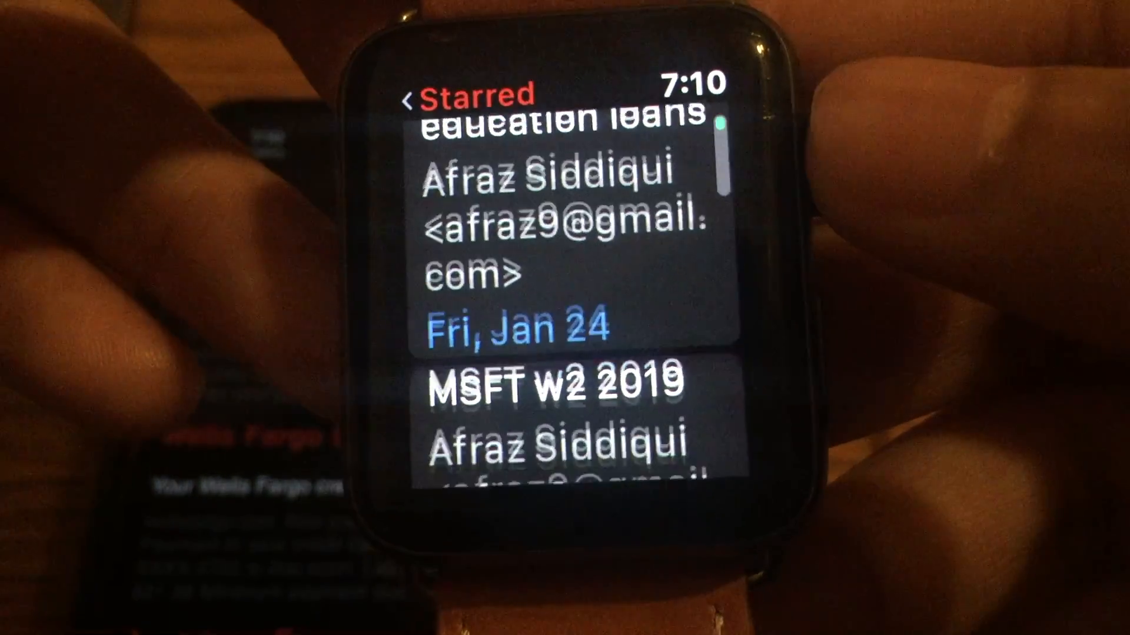
scroll(up, 3)
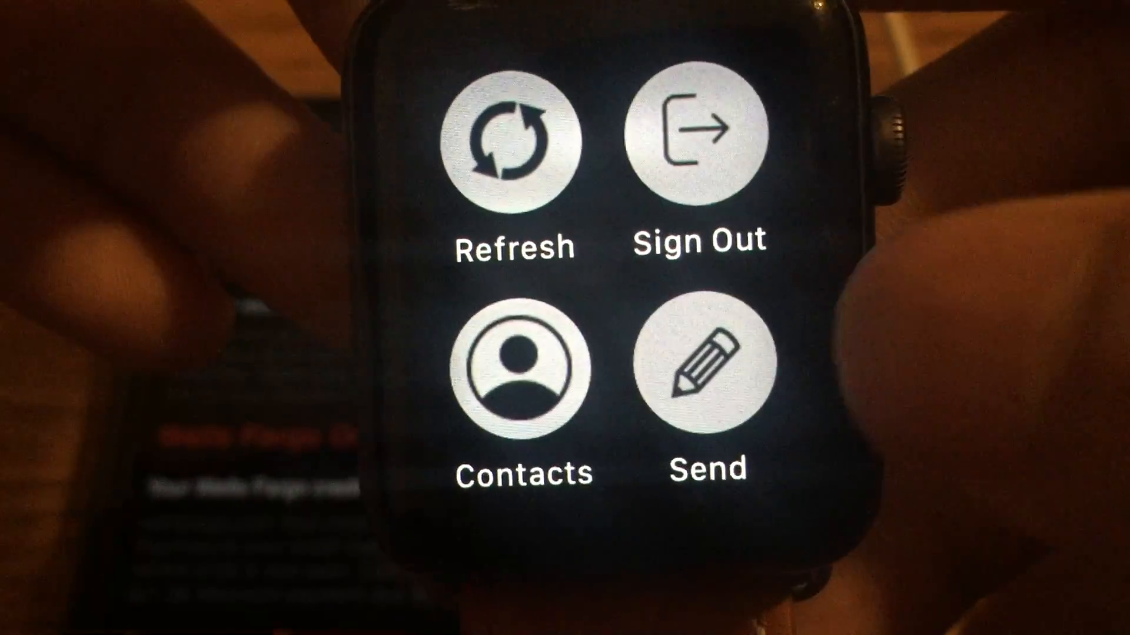
Choose Send from the actions menu to open the compose screen
click(709, 367)
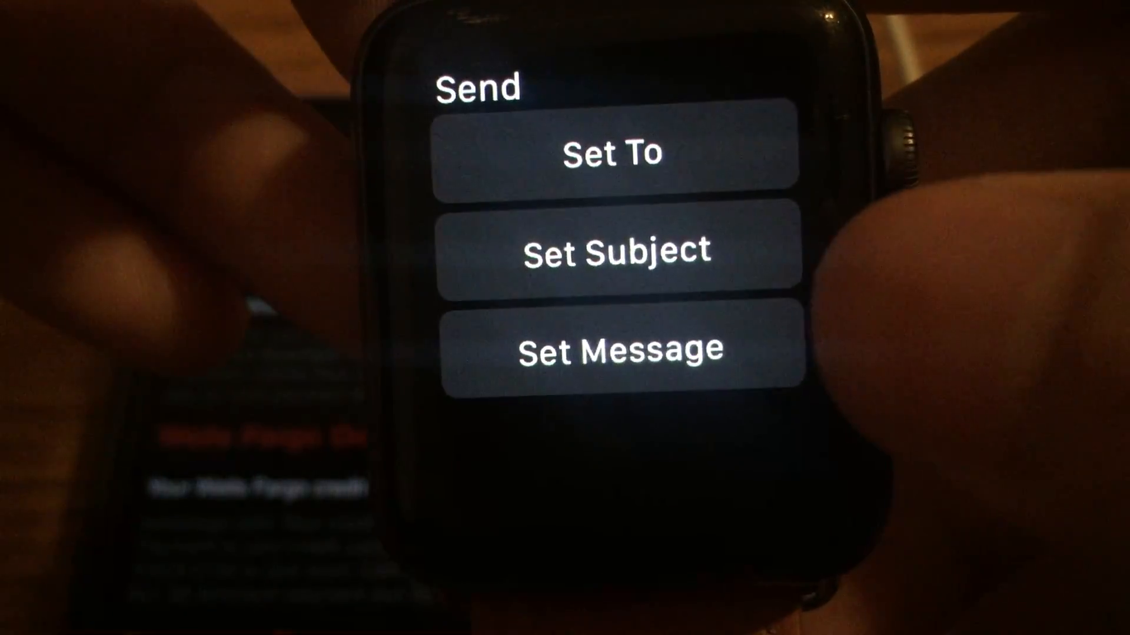